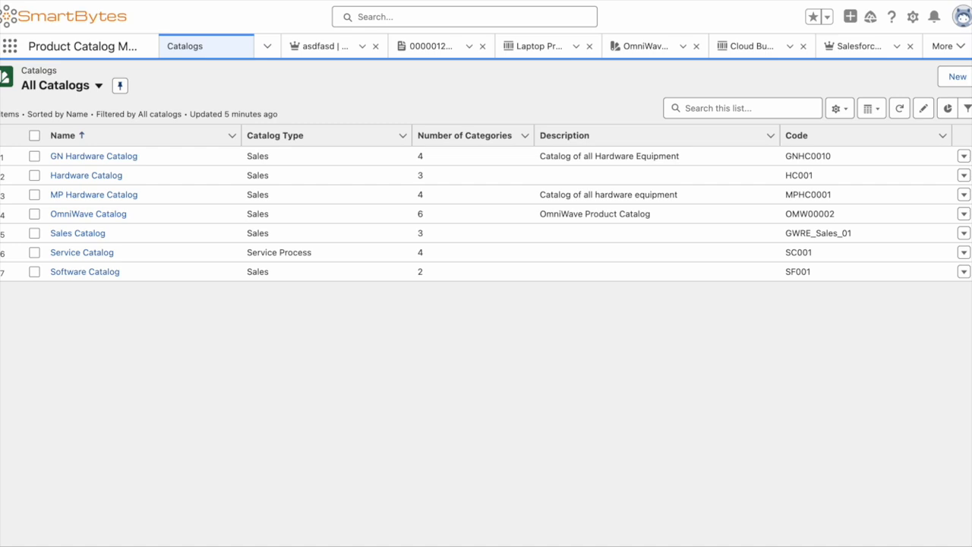
mouse_move(144, 253)
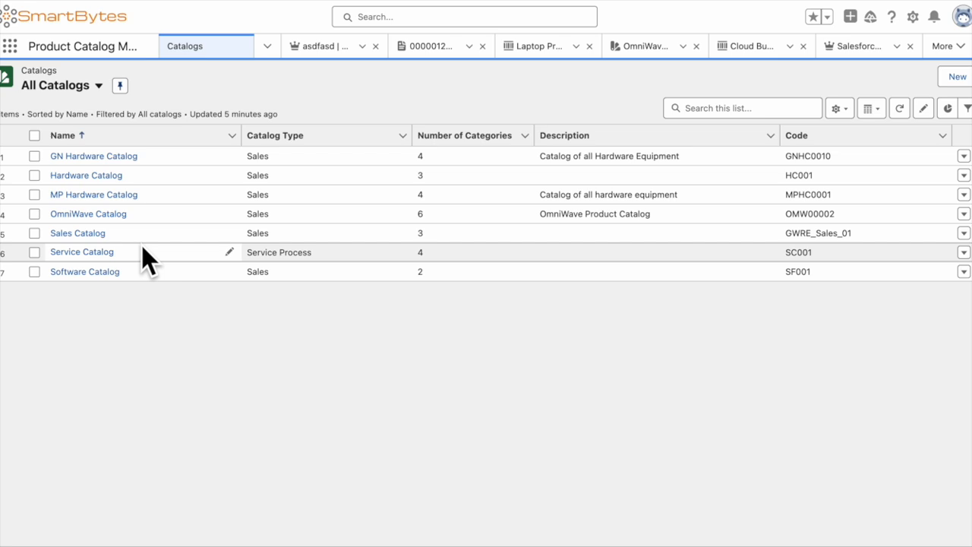
mouse_move(89, 214)
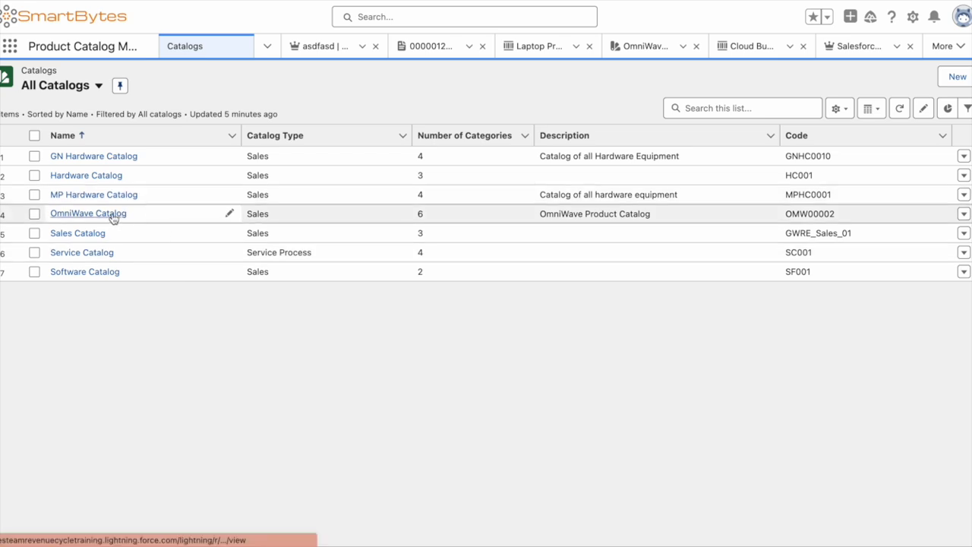
Step: Open the OmniWave Catalog record and list its Categories with descriptions and sort order
click(88, 214)
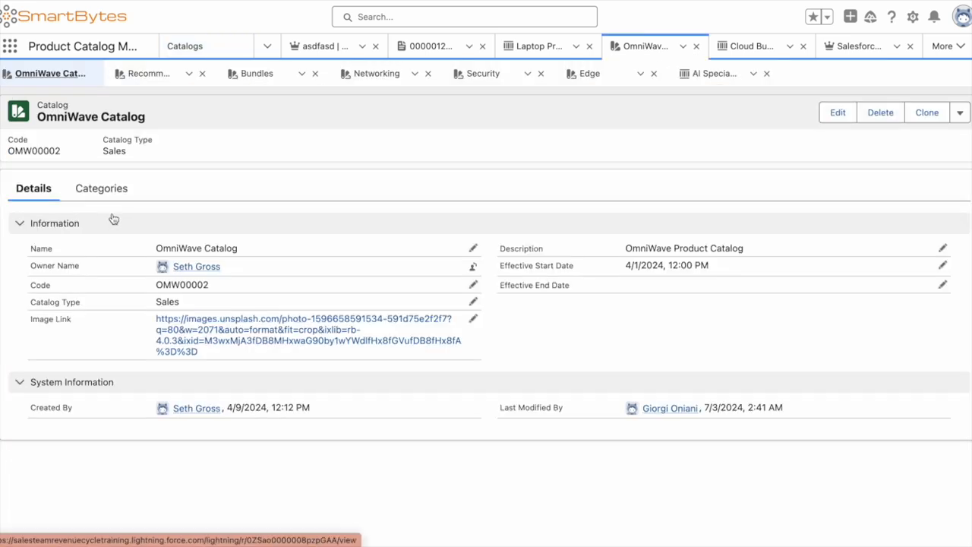
mouse_move(624, 402)
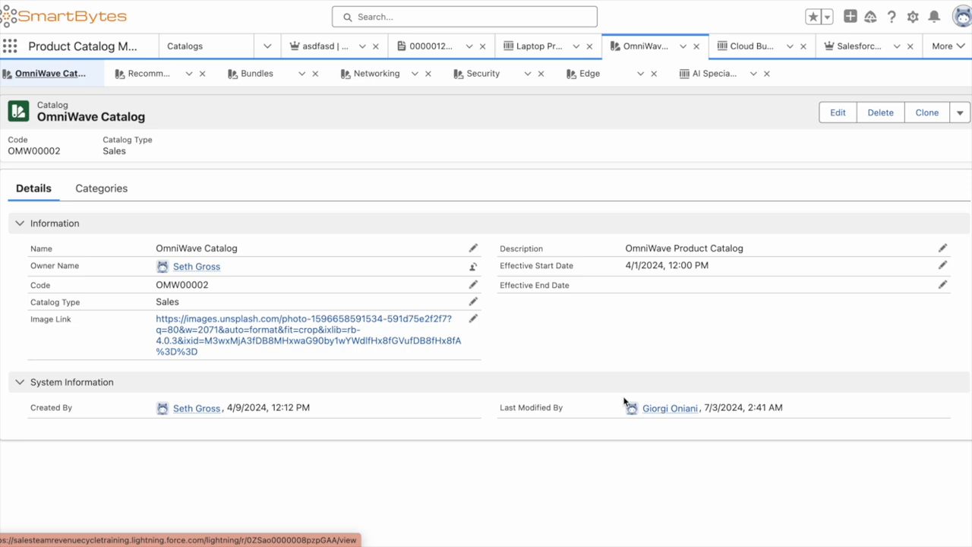
mouse_move(303, 358)
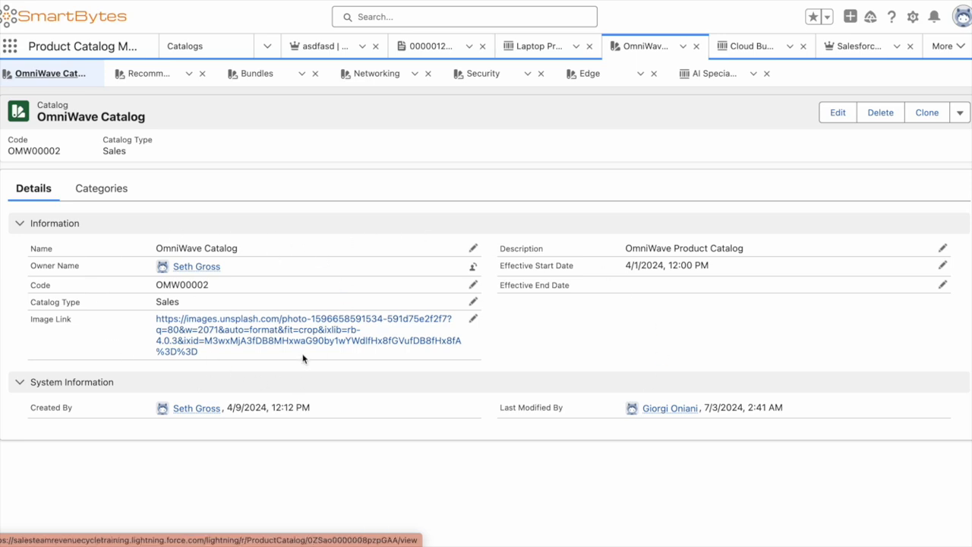
click(100, 187)
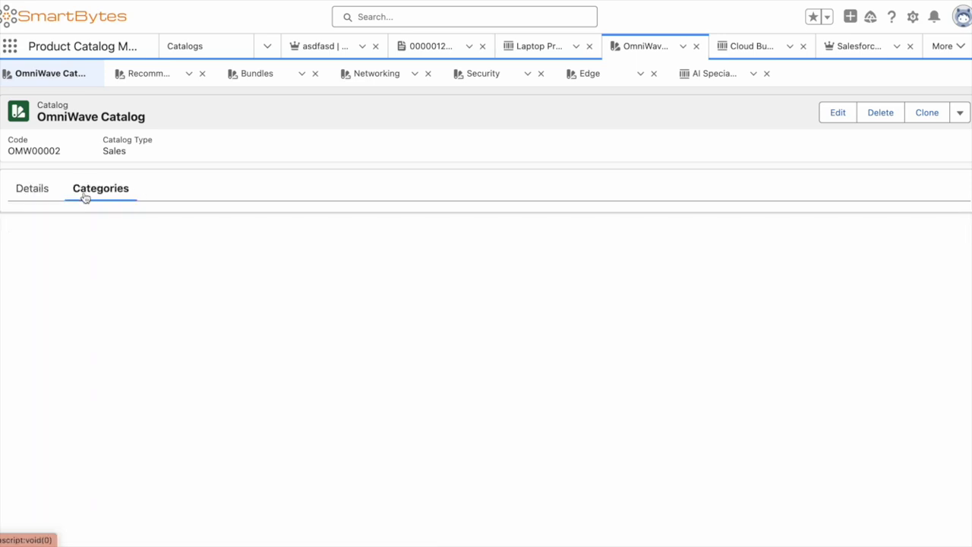
click(100, 188)
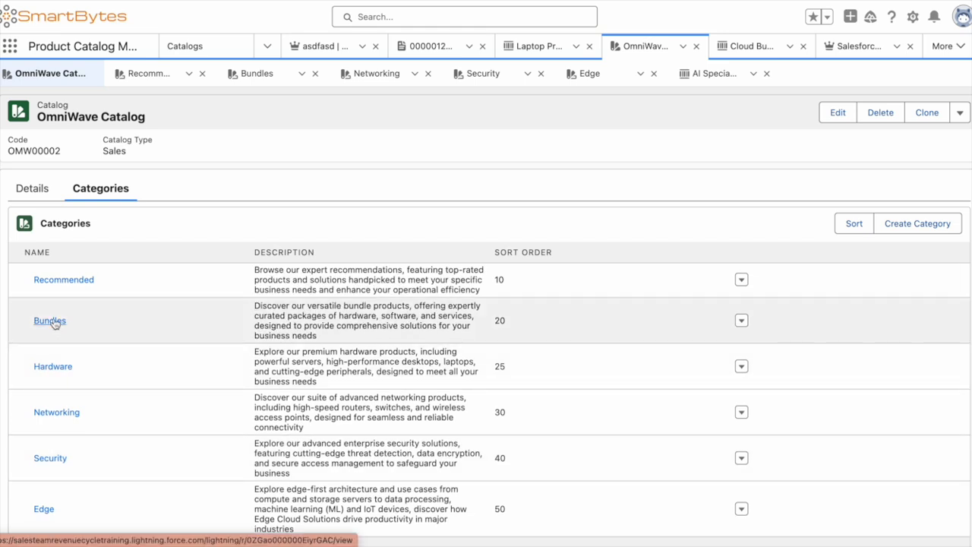
Step: Review the three products related to the Bundles category, then return to the Salesforce Internal Demo opportunity
click(49, 319)
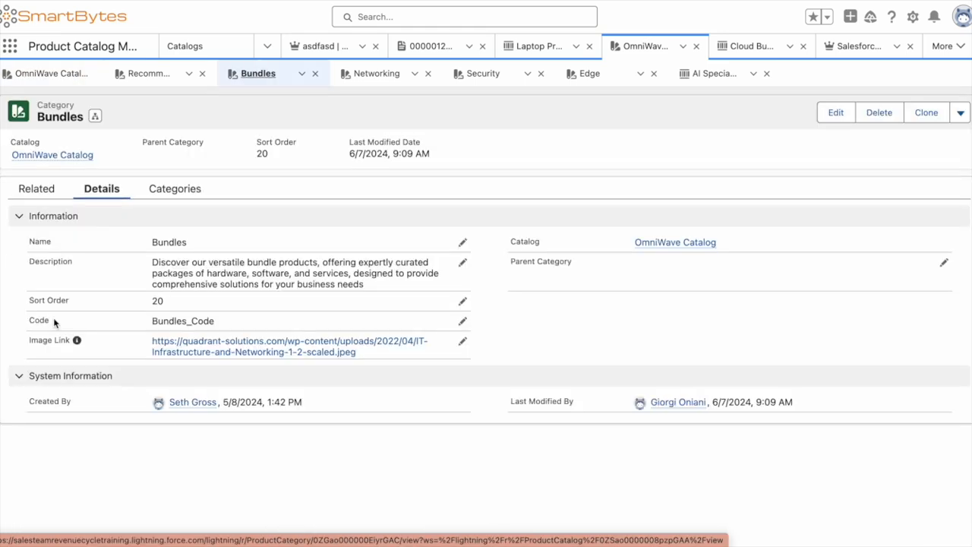
click(37, 188)
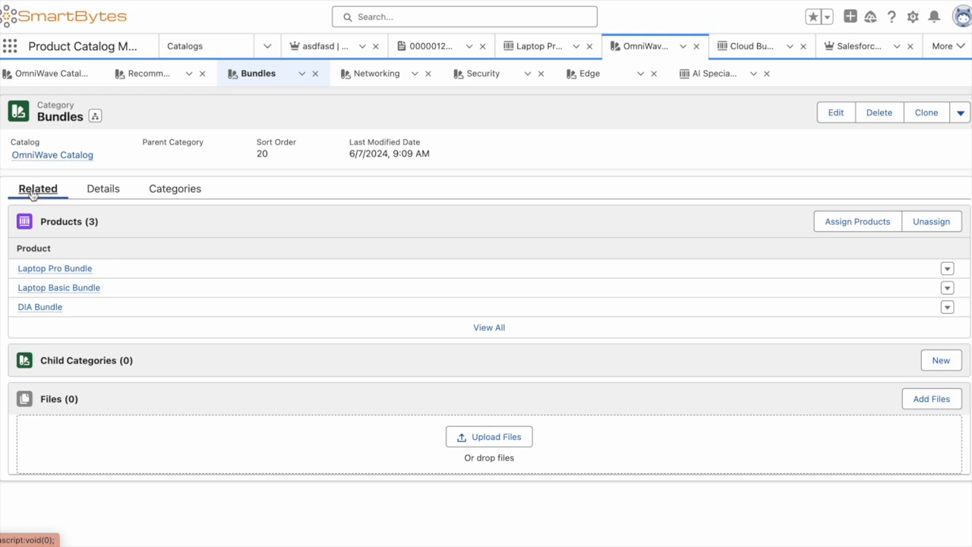
mouse_move(40, 307)
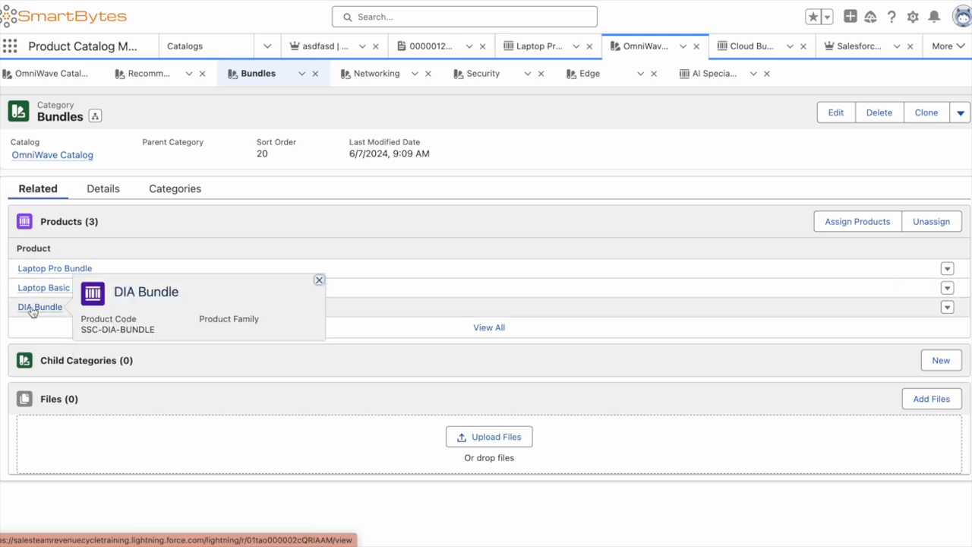
click(39, 307)
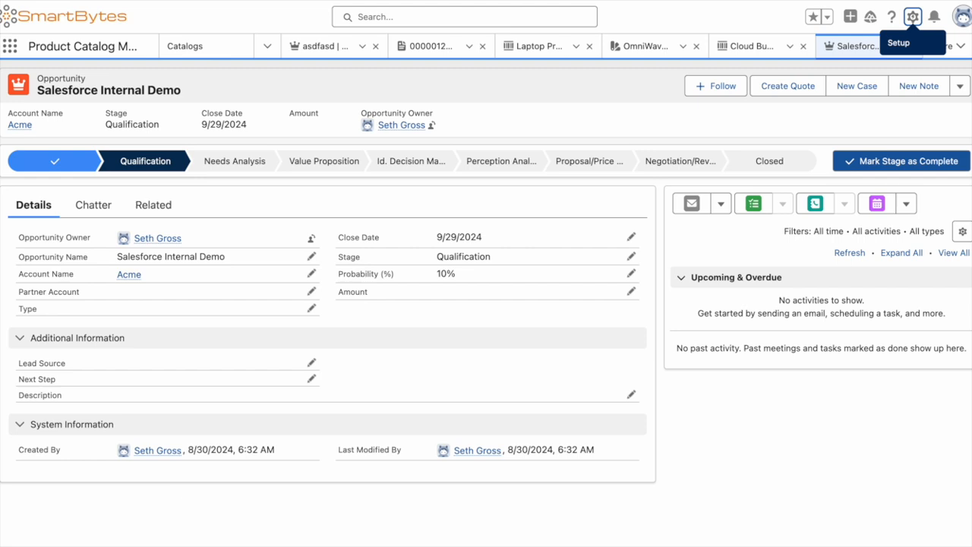
mouse_move(403, 138)
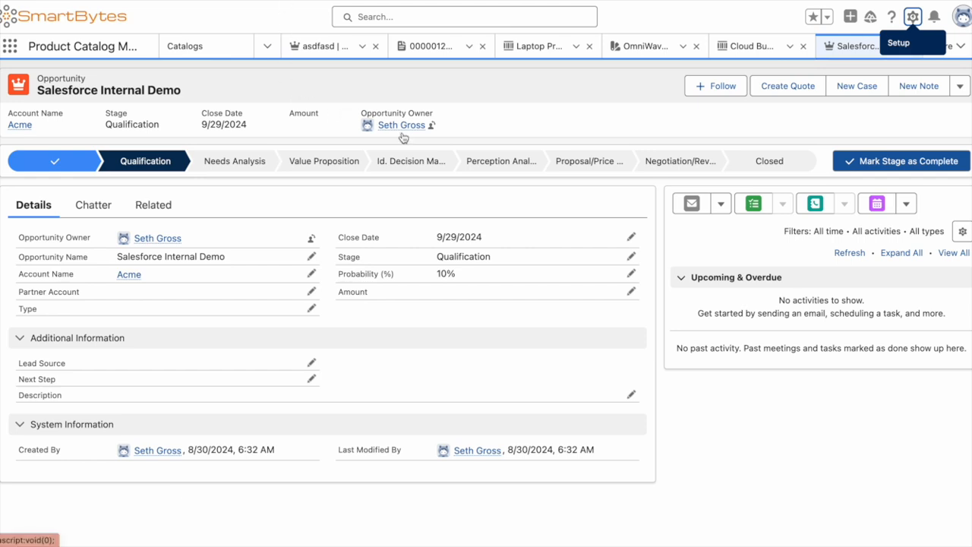
Step: Create a quote named 'Salesforce Internal Demo Quote' from the opportunity and continue
click(788, 85)
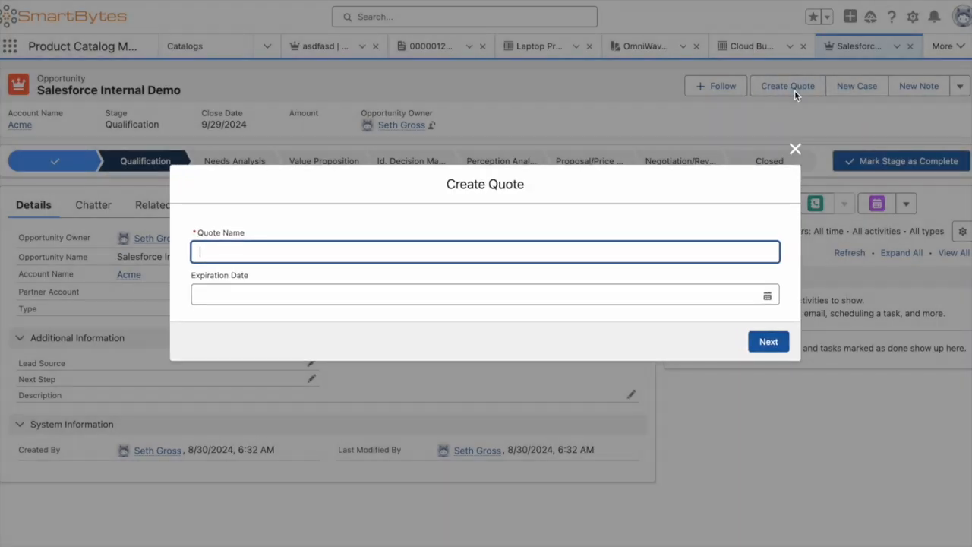
text(Saes)
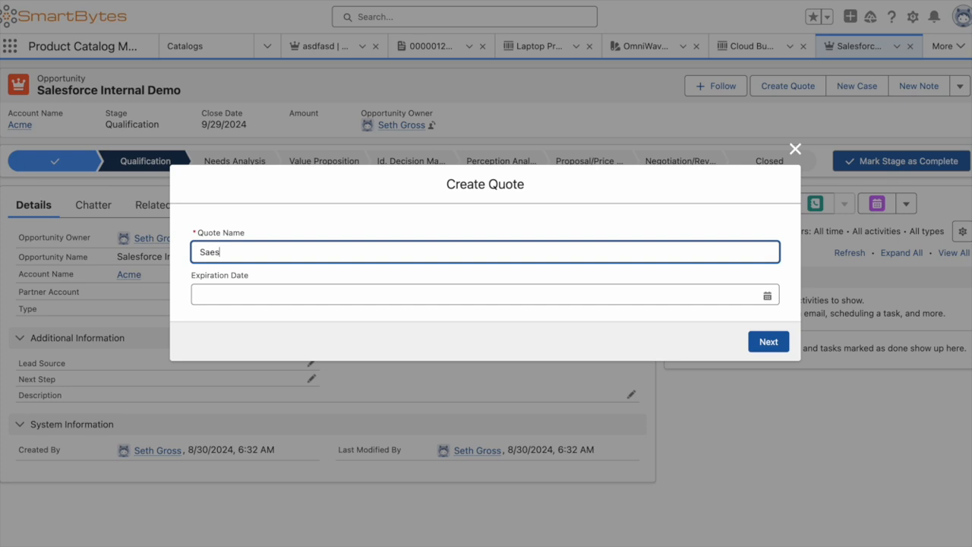
text(Salesforce)
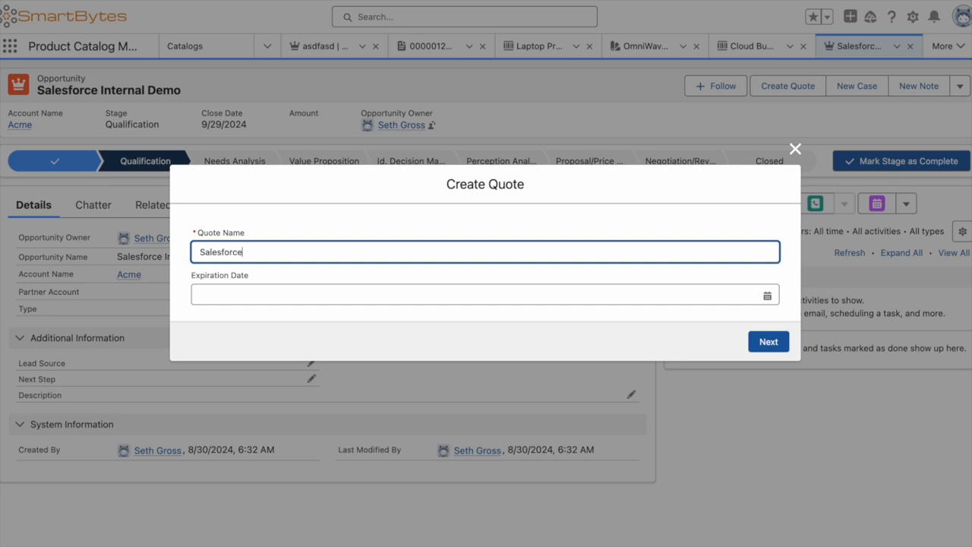
text(Internal Demo)
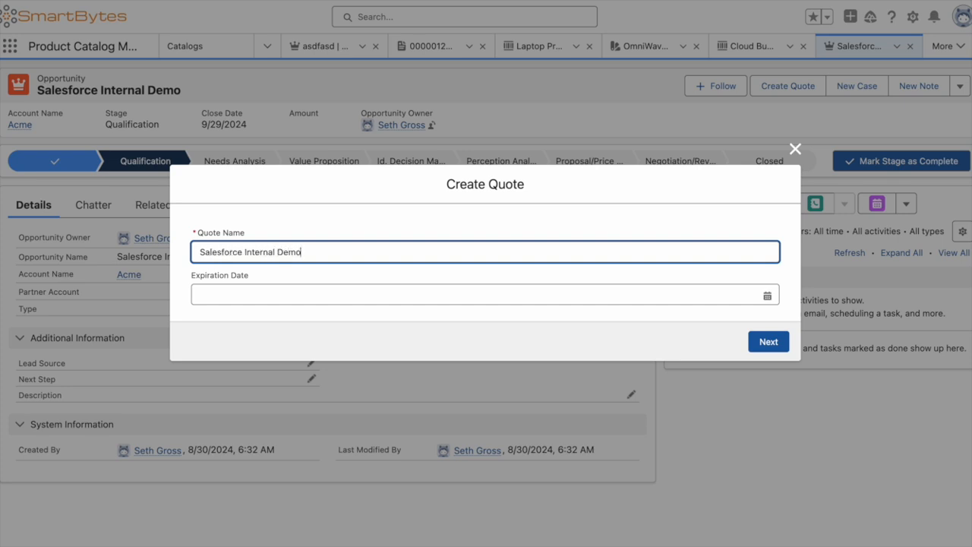
text(Quote)
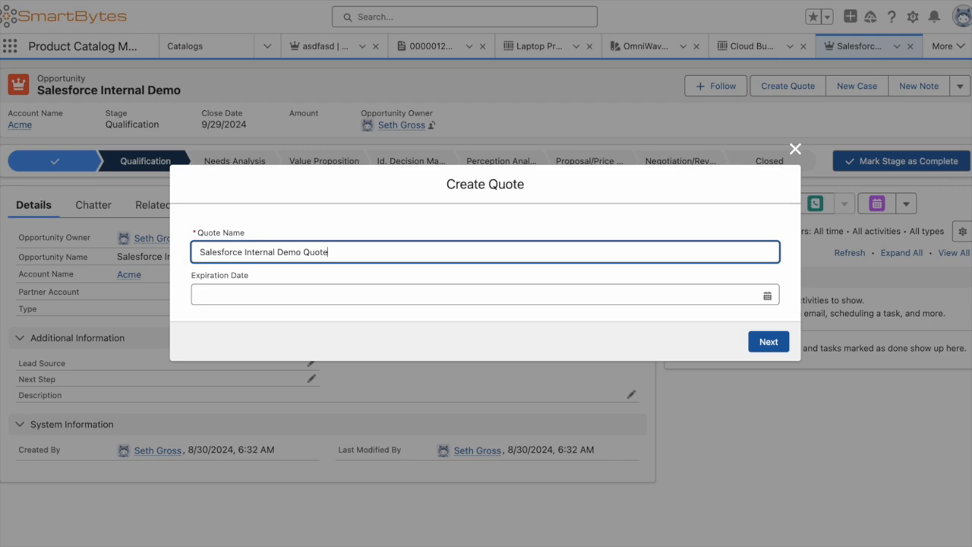
click(768, 341)
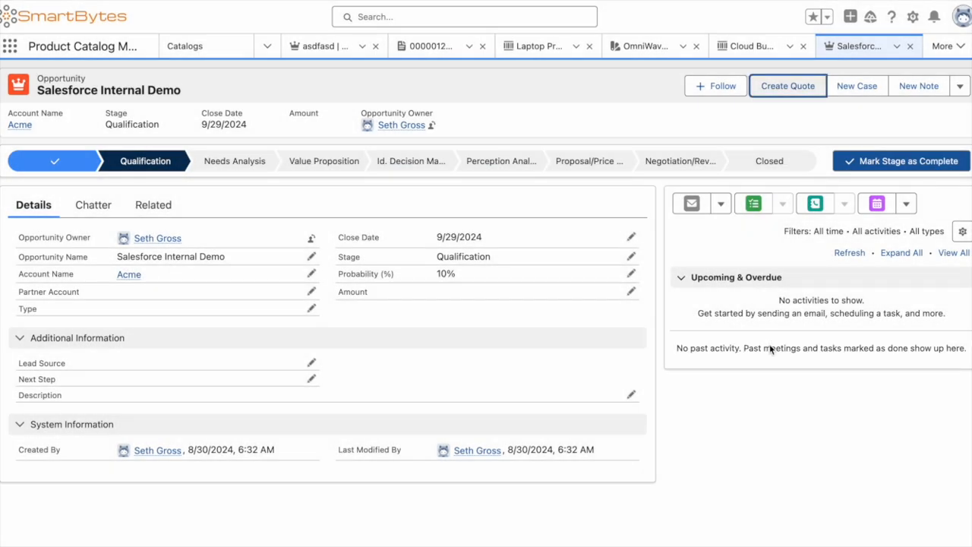
Step: On the new quote, start Browse Catalogs with the Standard Price Book and select the OmniWave Catalog
click(788, 85)
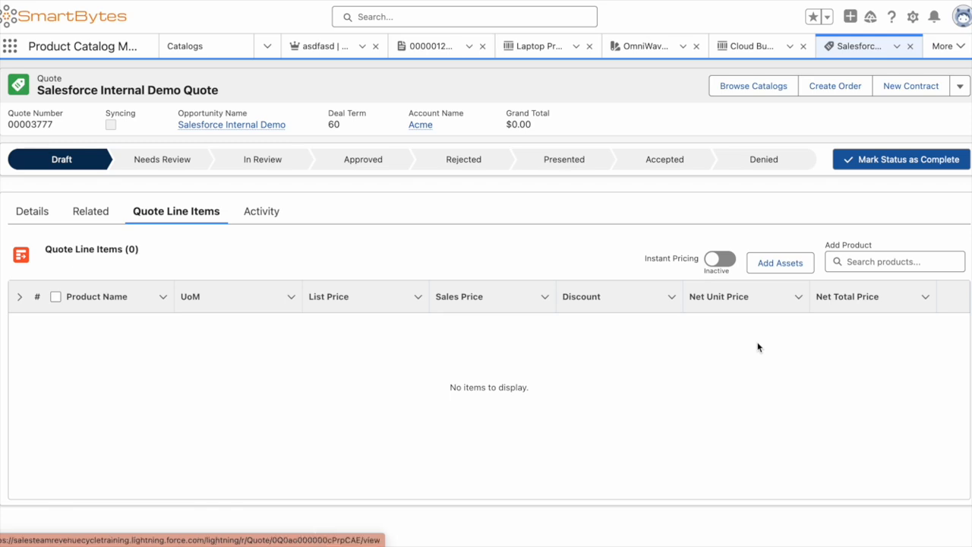
mouse_move(592, 388)
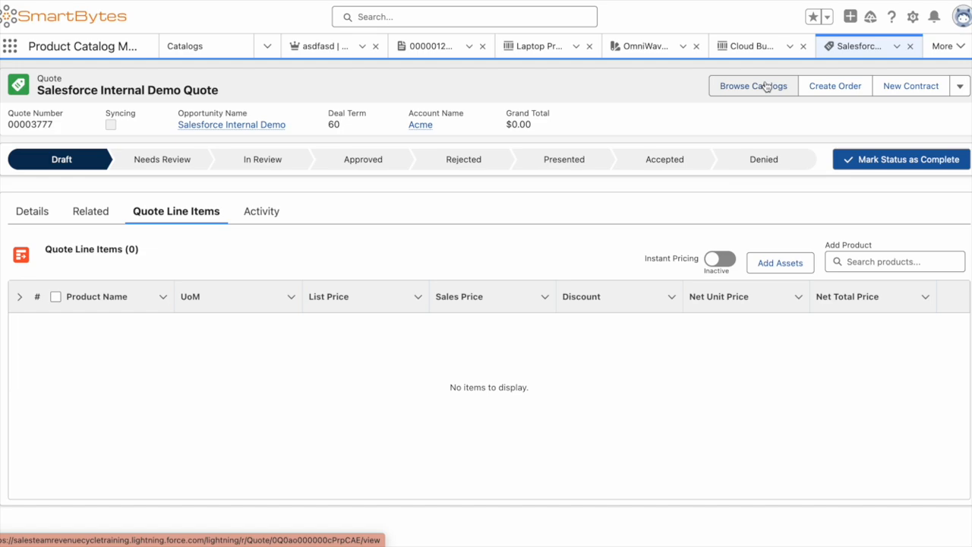
click(753, 85)
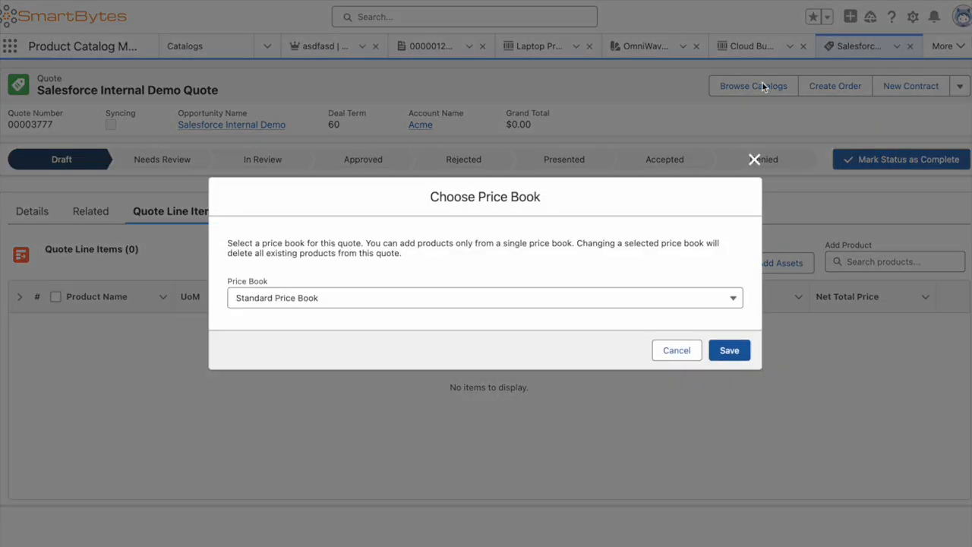
click(729, 350)
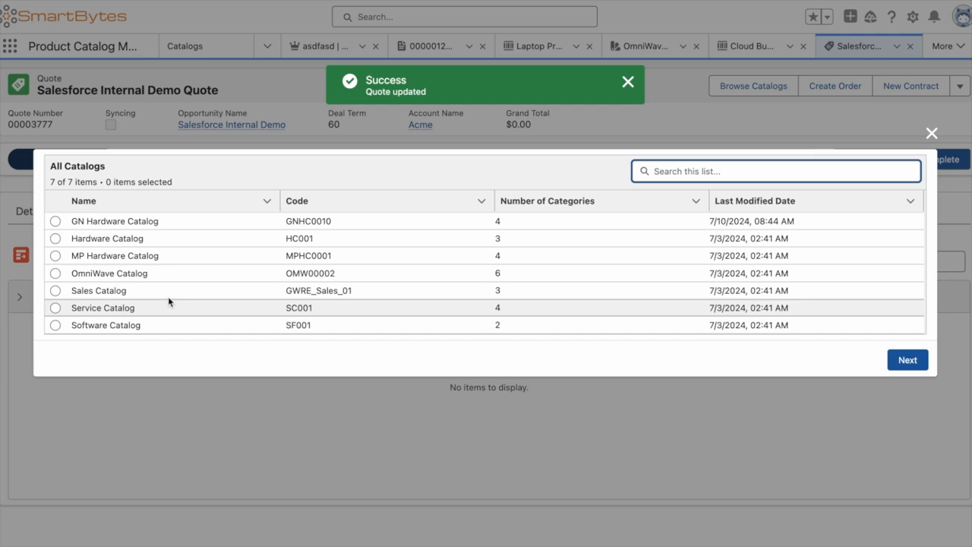
click(55, 272)
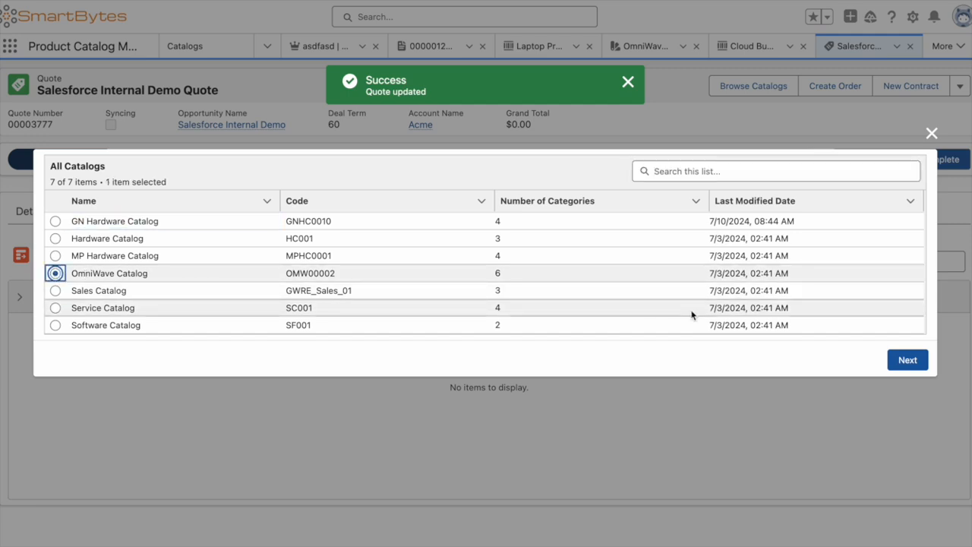
Step: Enter the OmniWave Catalog product browser and show the Bundles category products
click(907, 360)
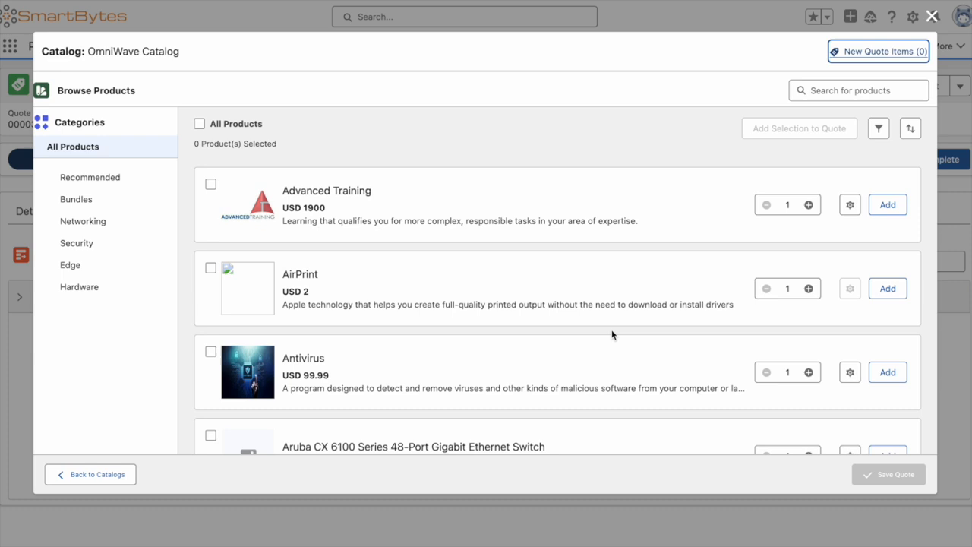
mouse_move(136, 231)
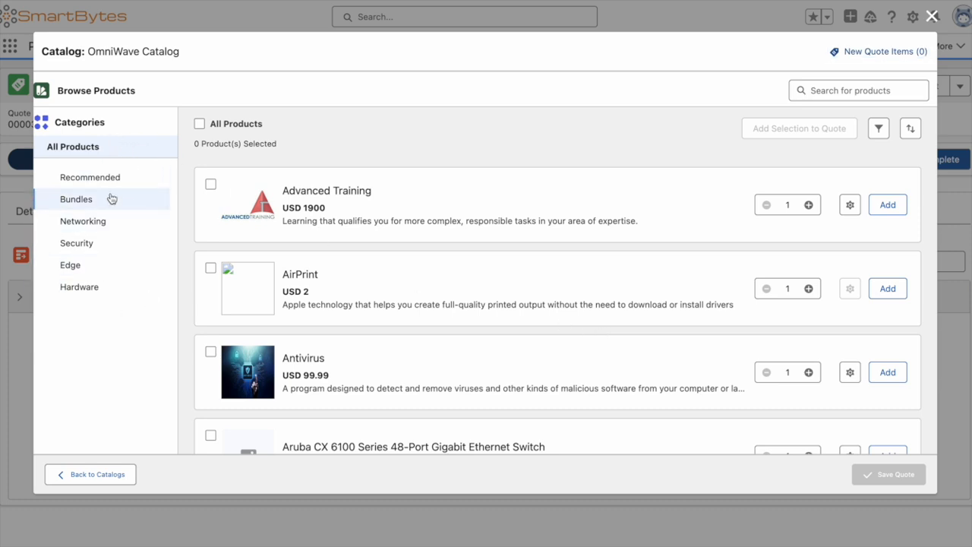
click(76, 198)
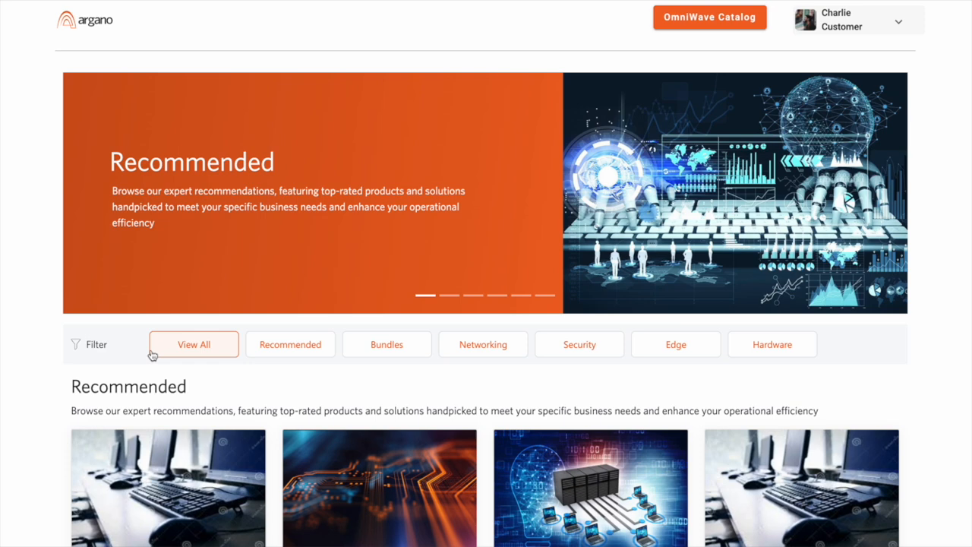
mouse_move(727, 82)
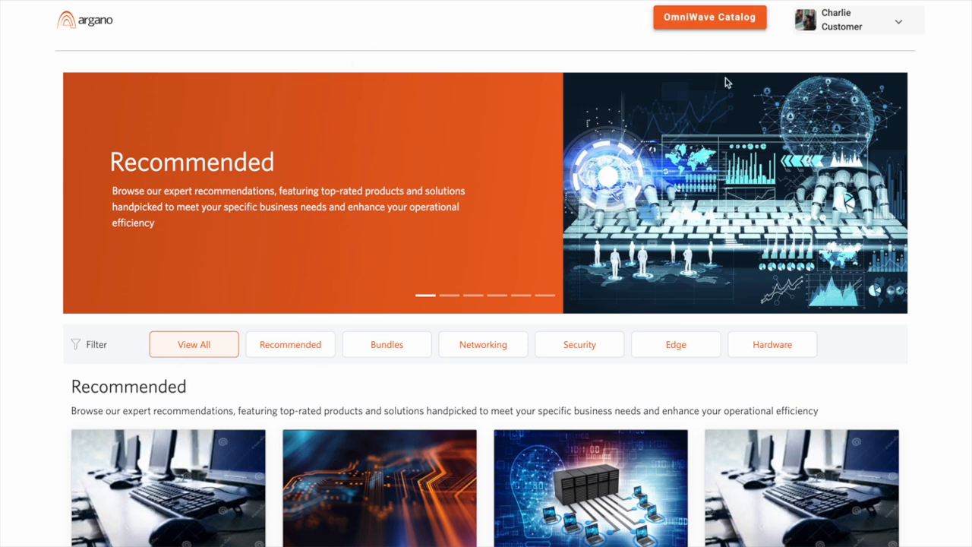
click(857, 20)
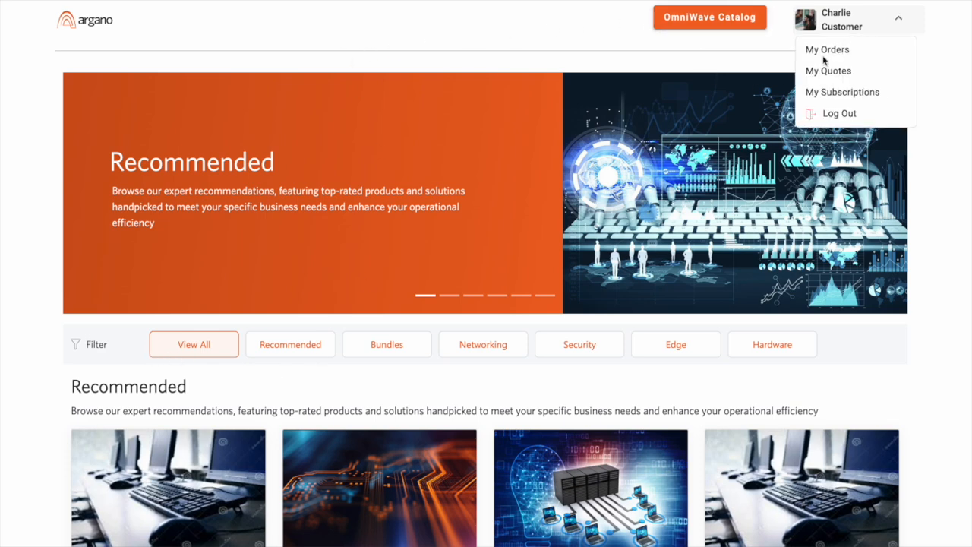
mouse_move(827, 96)
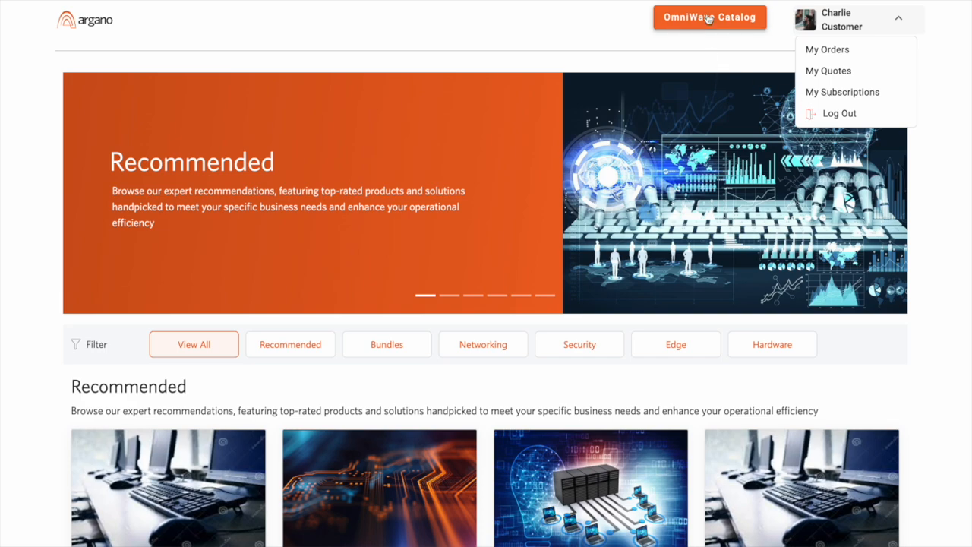
click(709, 17)
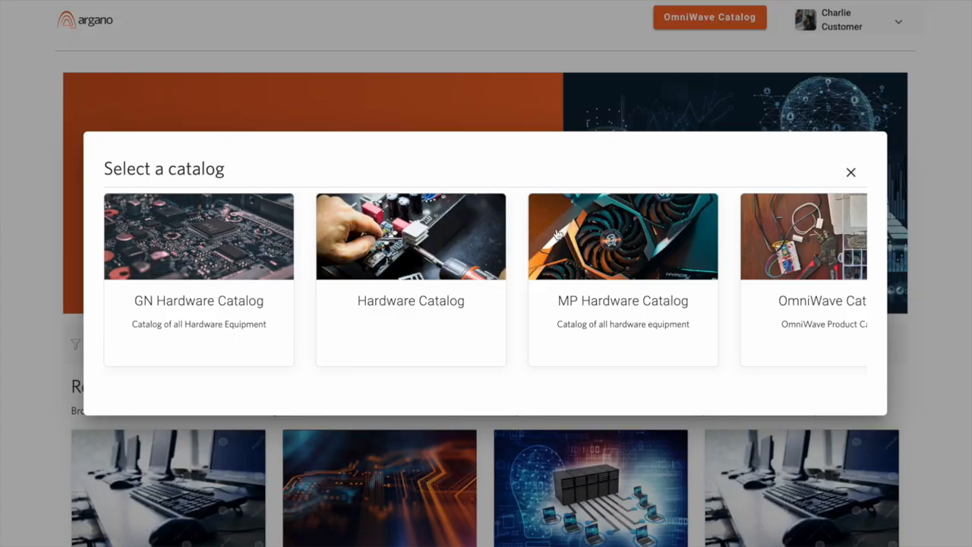
mouse_move(750, 269)
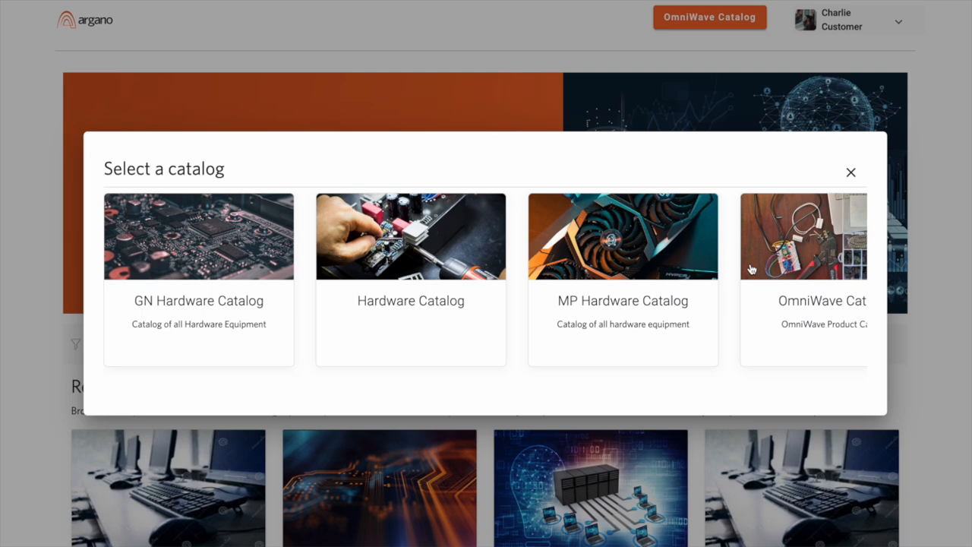
scroll(right, 3)
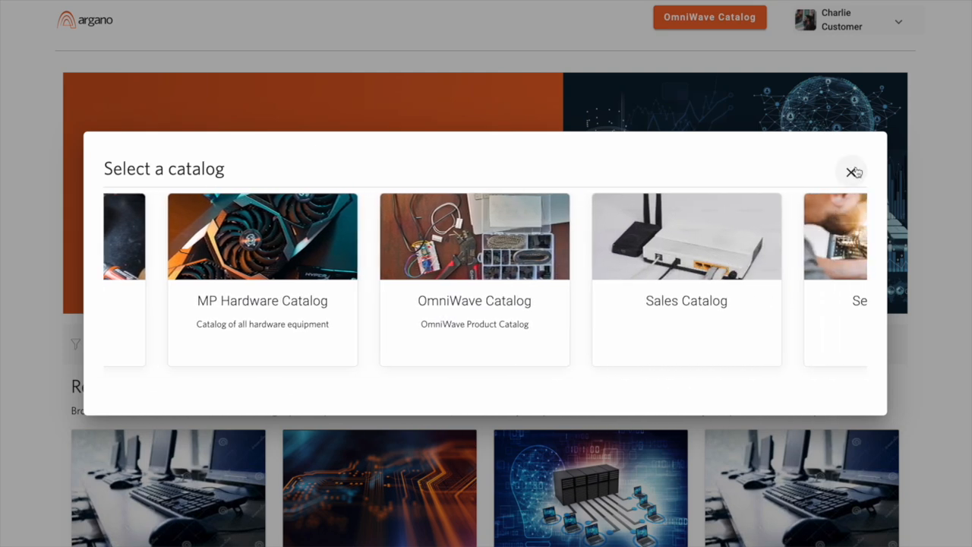
click(852, 172)
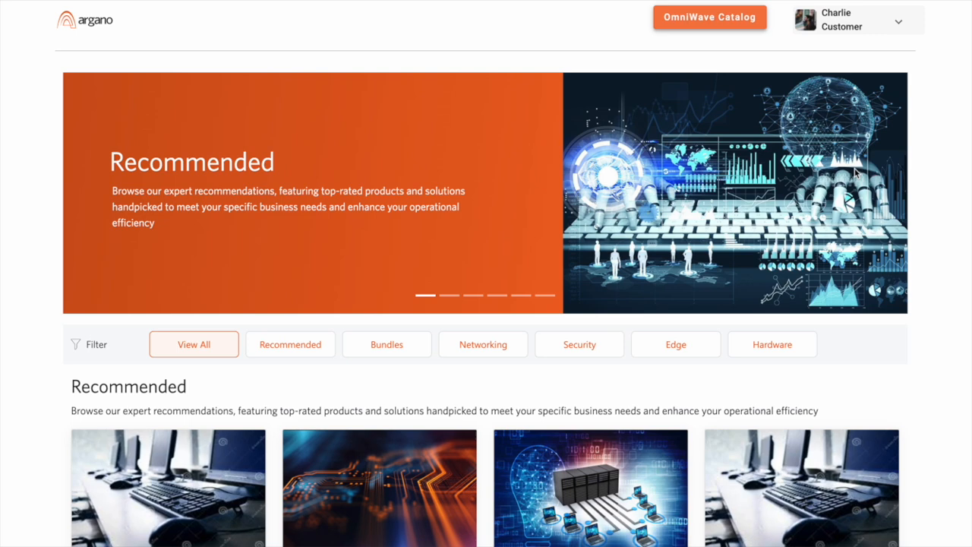
mouse_move(380, 363)
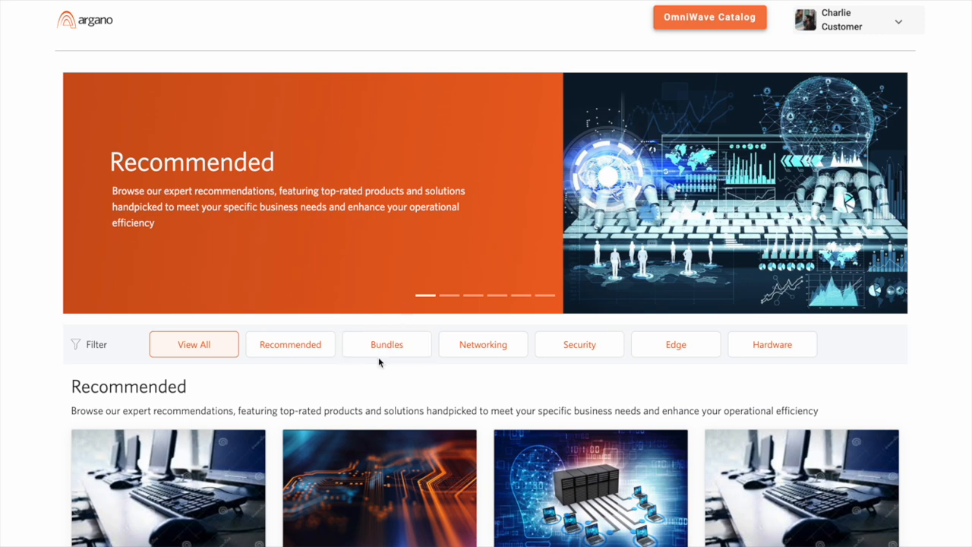
Step: Filter the storefront to Bundles and view the DIA Bundle's Omniwave Dedicated Internet product brief
scroll(down, 3)
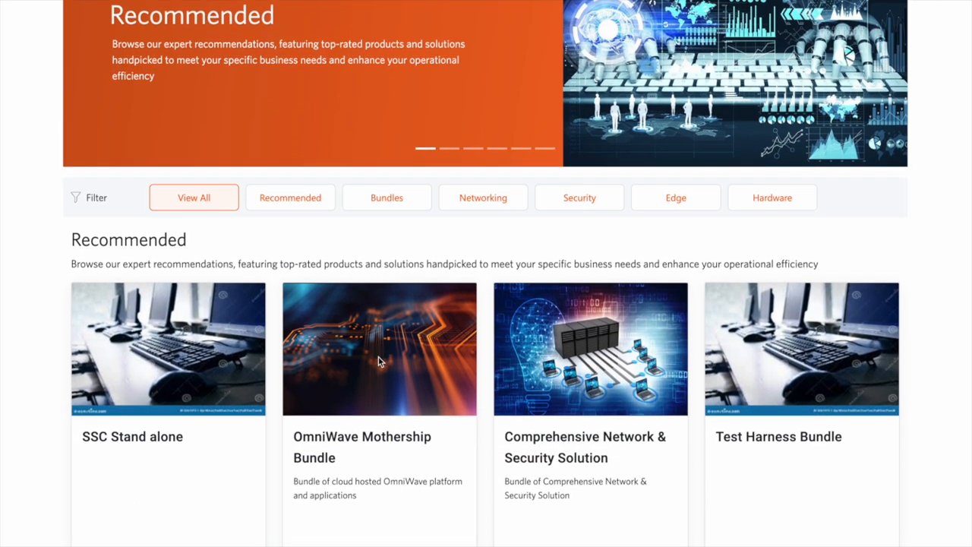
scroll(down, 3)
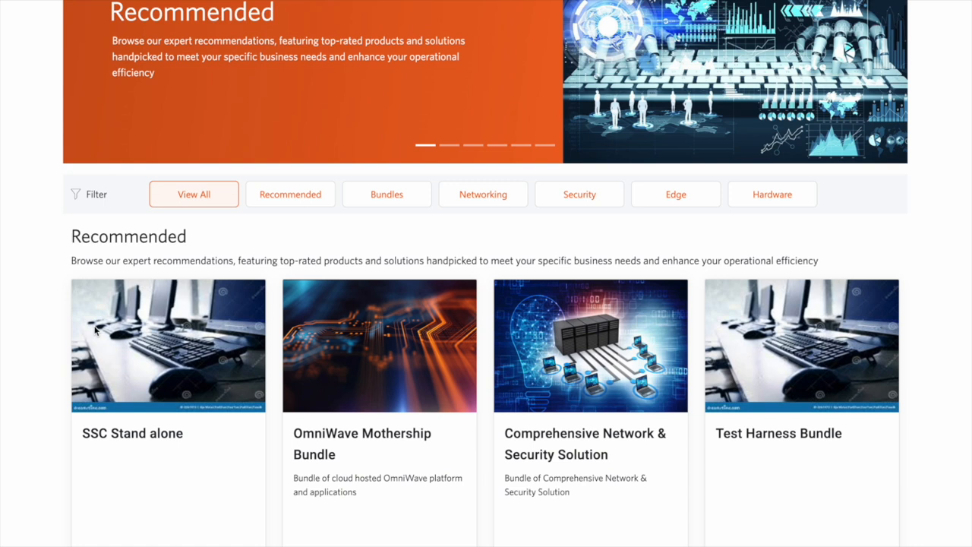
mouse_move(802, 408)
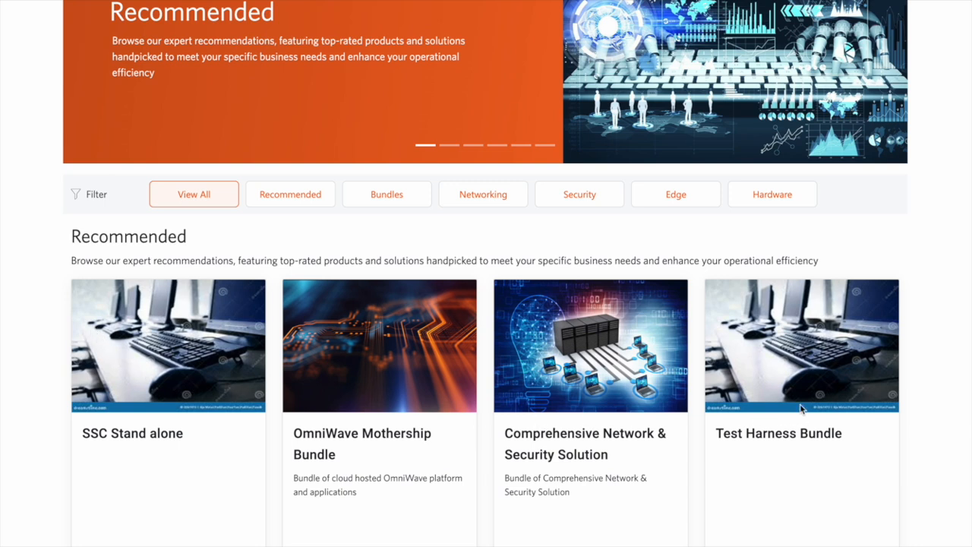
mouse_move(226, 246)
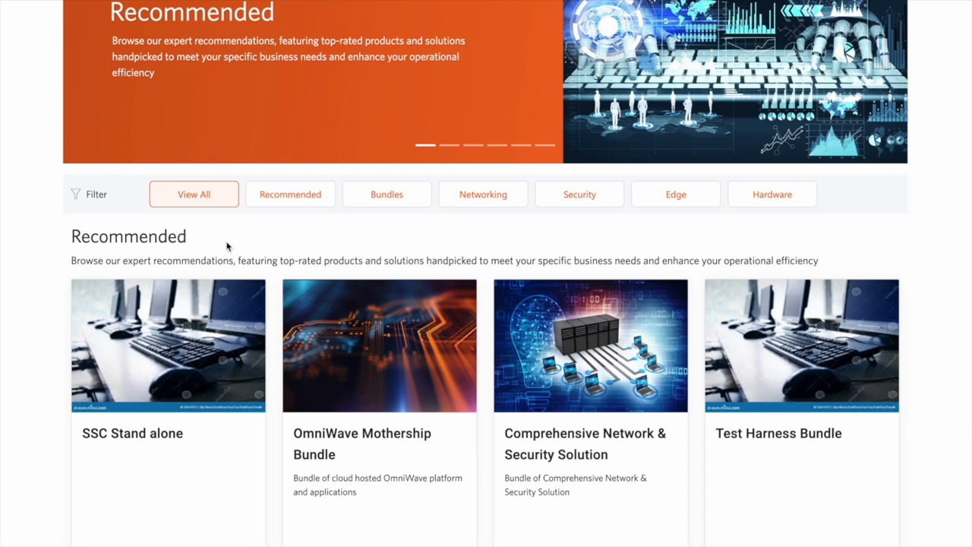
mouse_move(332, 306)
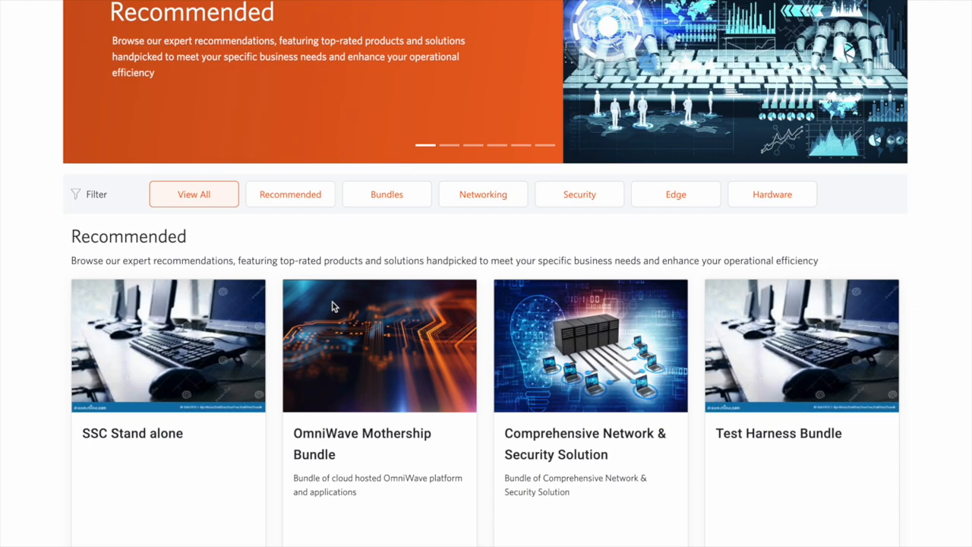
click(386, 193)
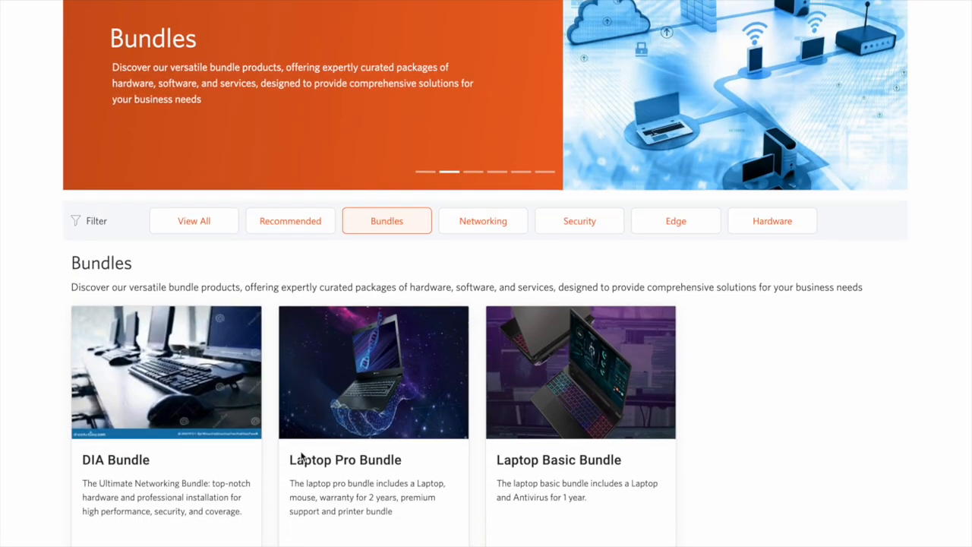
scroll(down, 3)
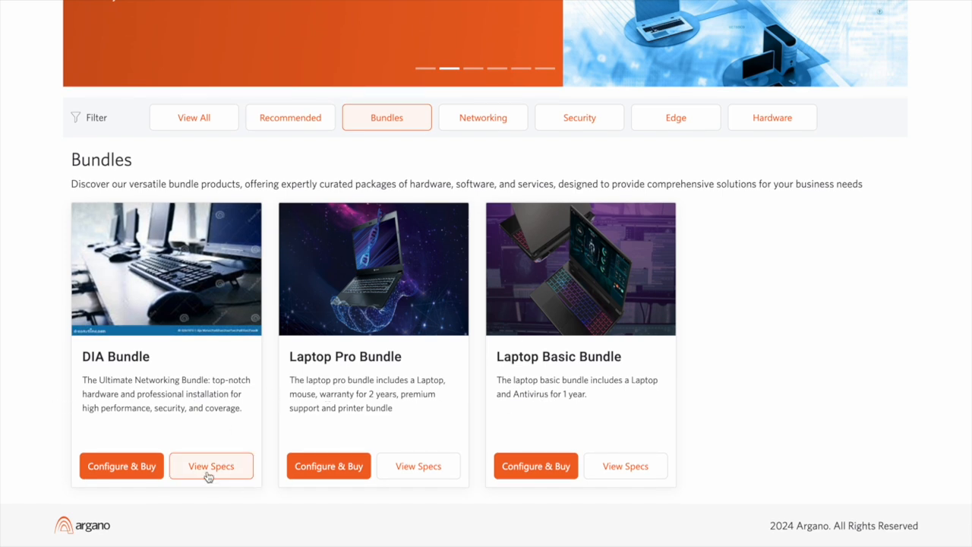
click(211, 466)
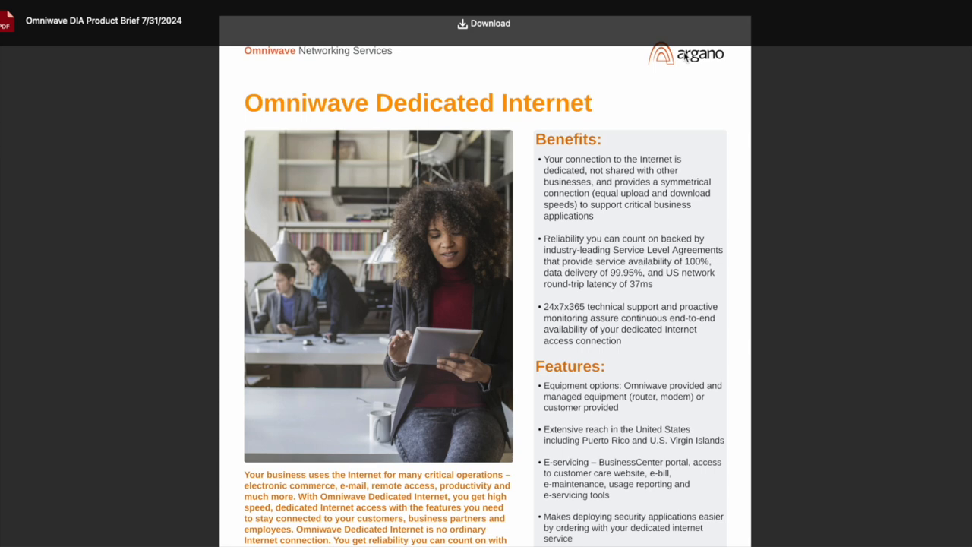
scroll(down, 3)
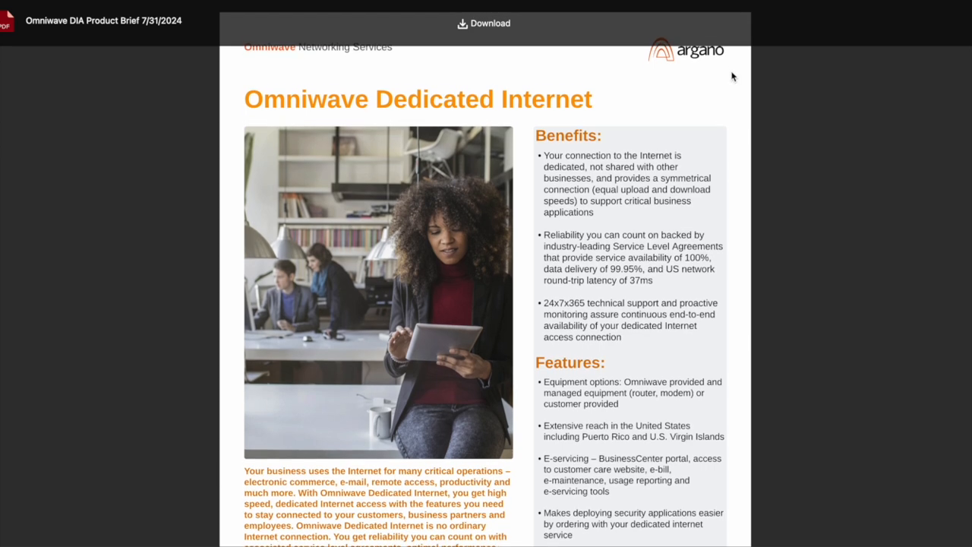